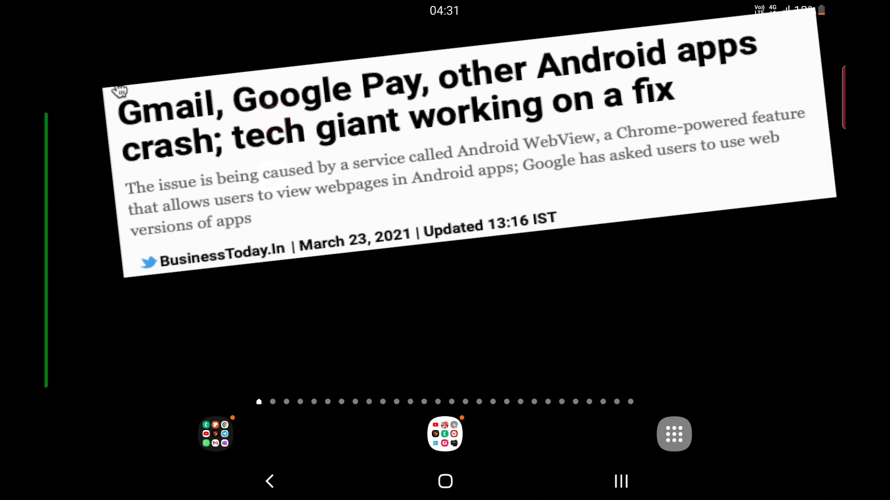
Bring up the Crash folder holding the Amazon and Gmail apps on the home screen
scroll(up, 3)
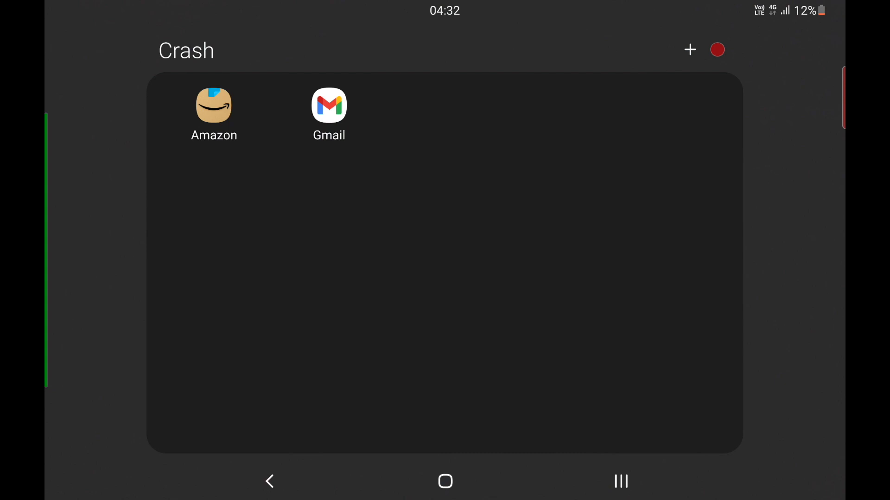
Launch Google Play, landing on the Games For you page
click(444, 481)
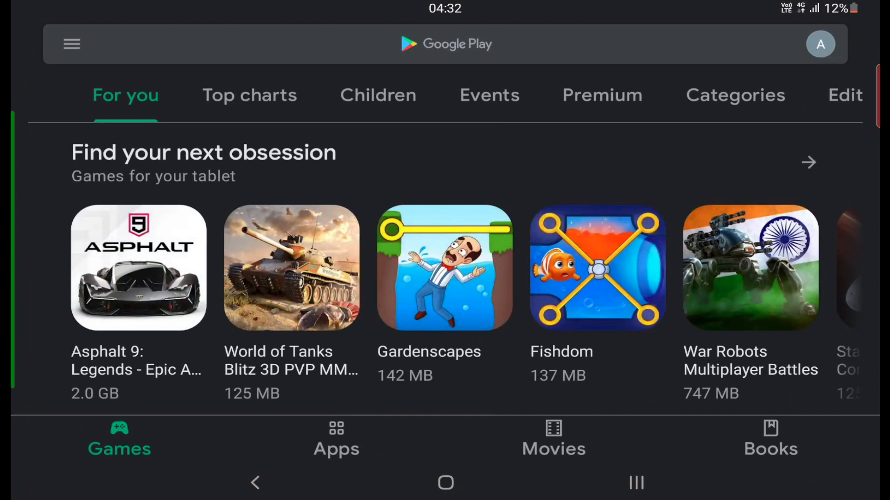
Set Play Store's Auto-update apps setting to Don't auto-update apps via the side menu's Settings
click(443, 44)
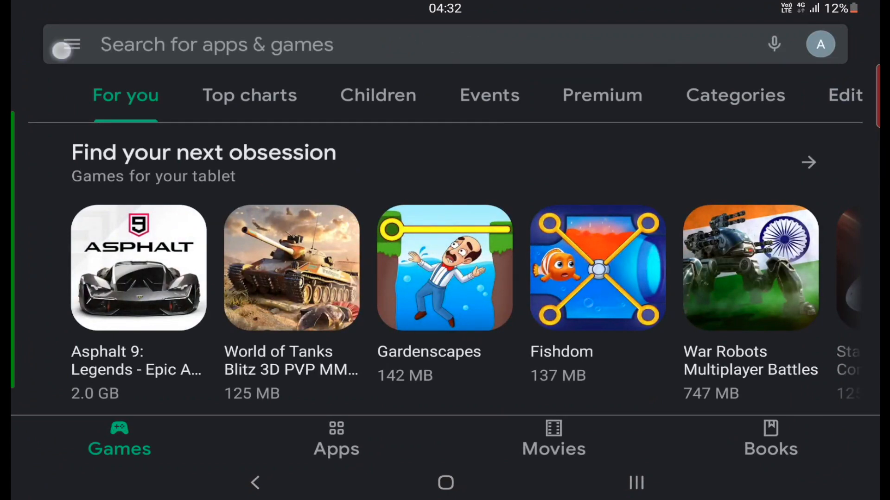
click(69, 45)
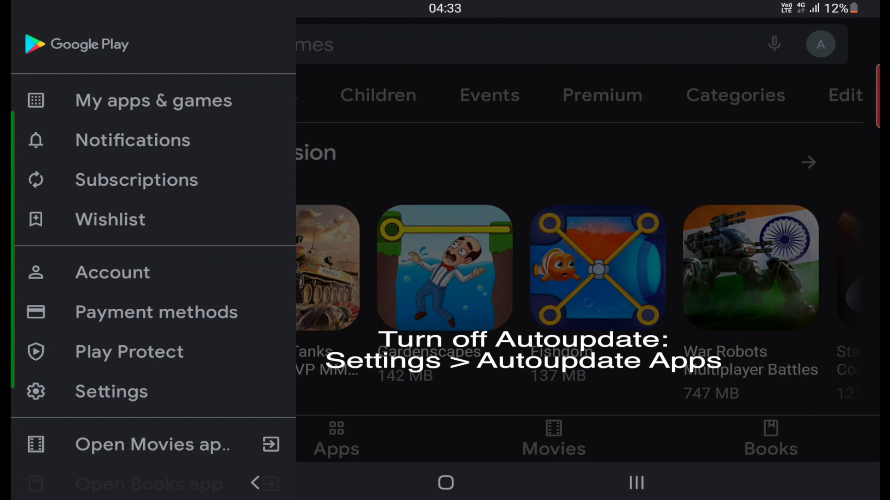
scroll(down, 3)
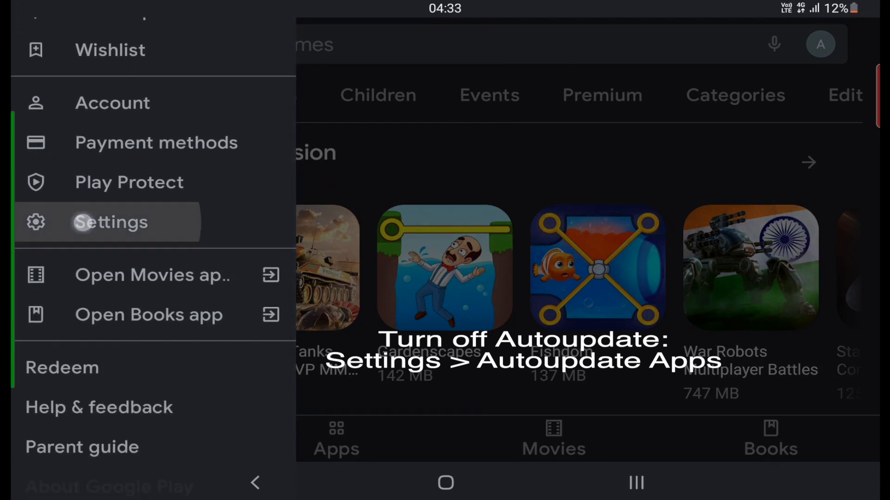
click(111, 221)
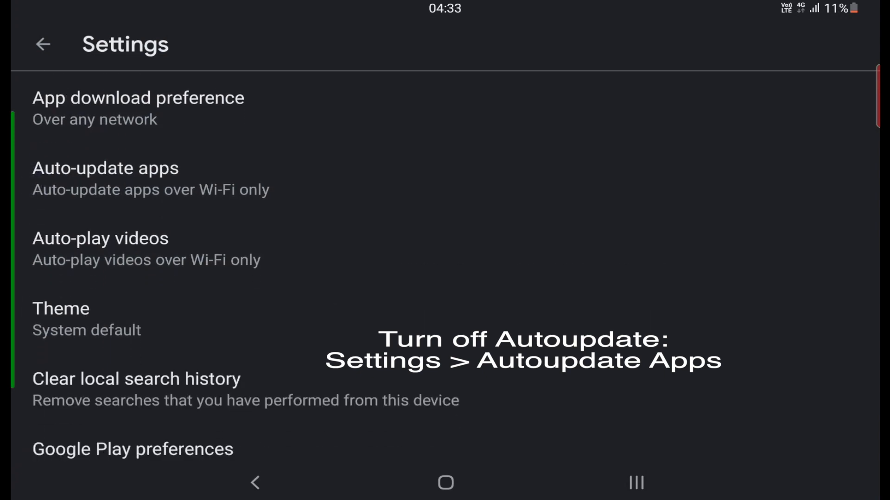
click(64, 187)
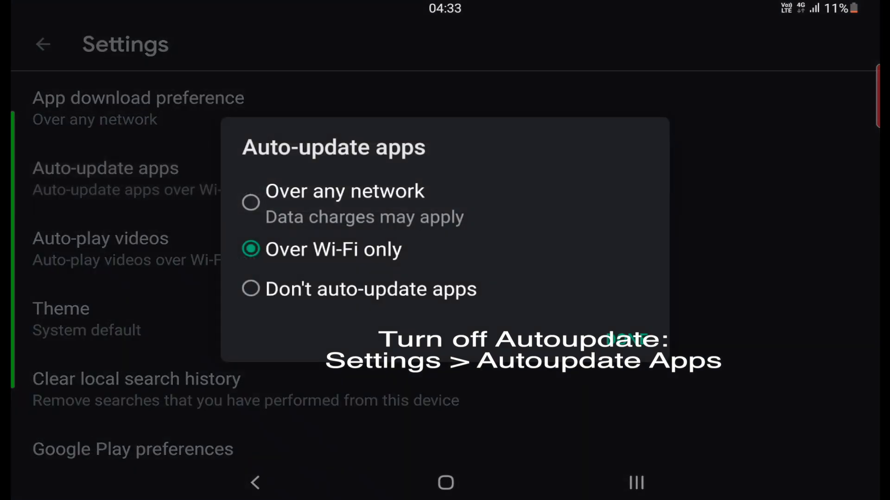
click(250, 289)
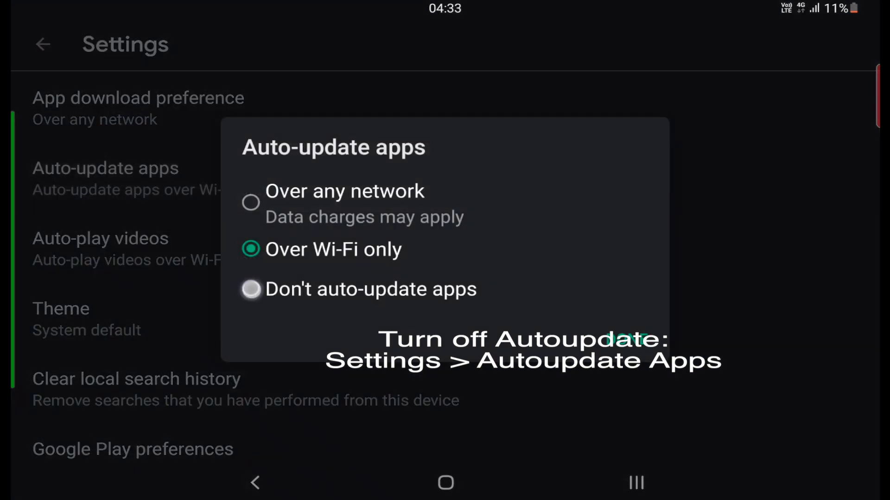
click(250, 290)
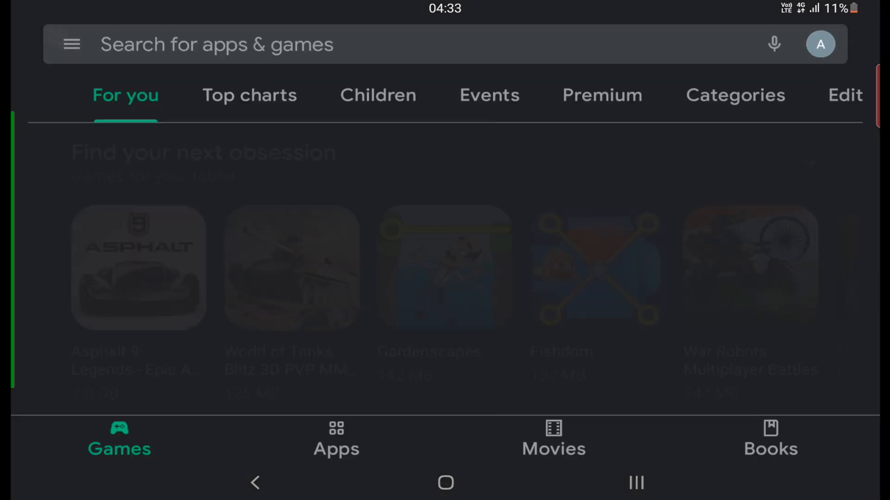
Search the store for 'webview for android' and reach the Android System WebView Canary page
click(398, 45)
text(web)
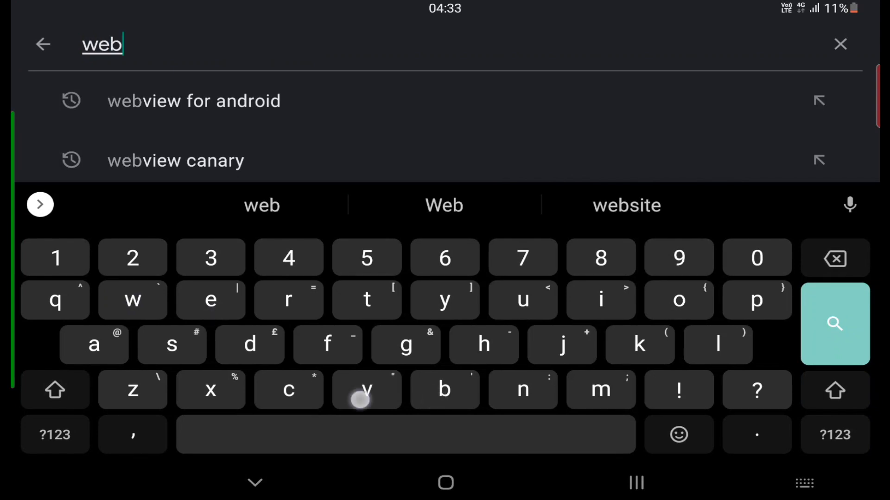
text(view)
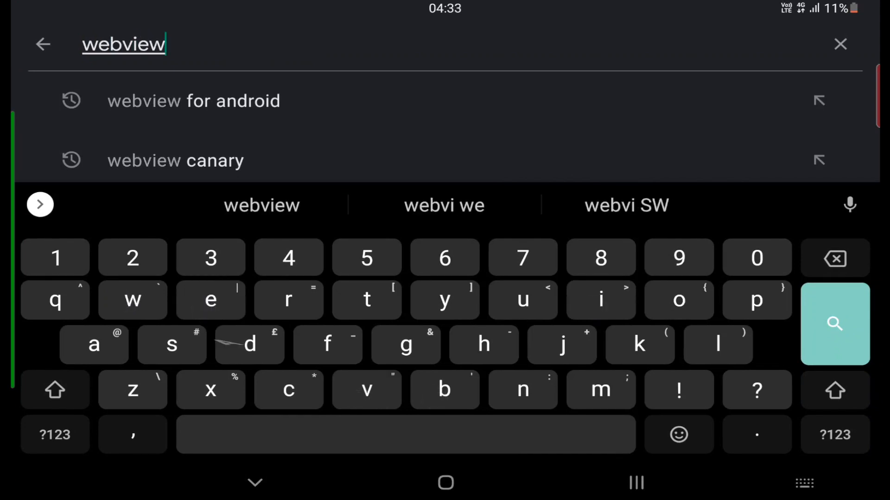
click(193, 100)
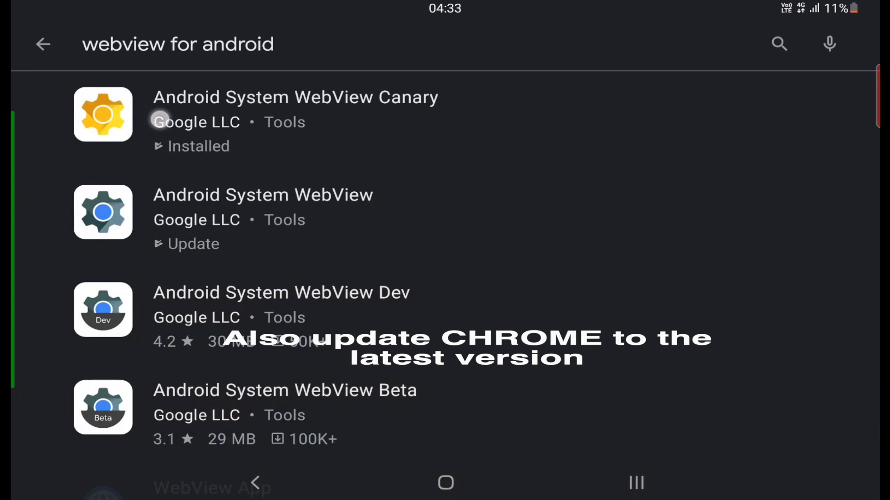
click(295, 97)
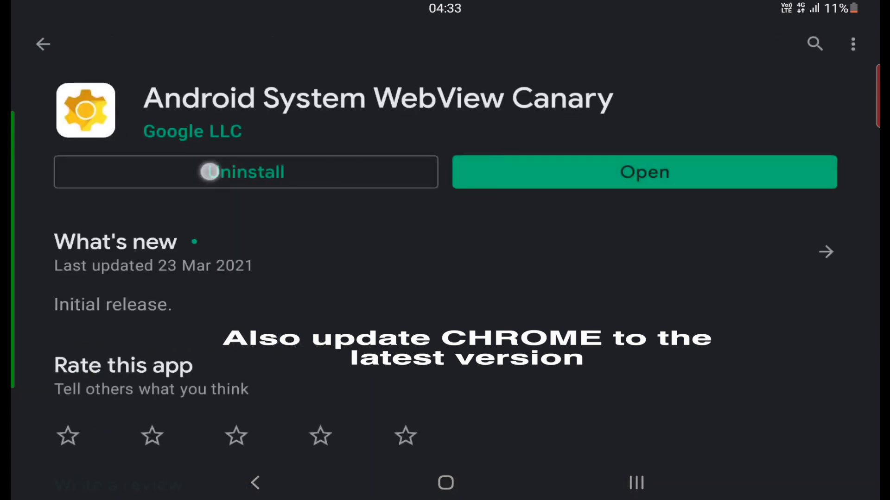
Uninstall Android System WebView Canary, confirm, and return to the home screen
click(246, 173)
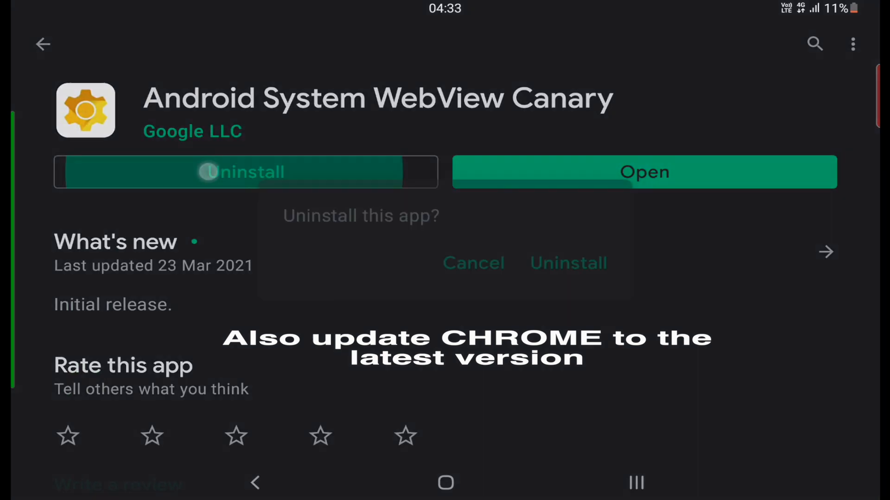
click(568, 263)
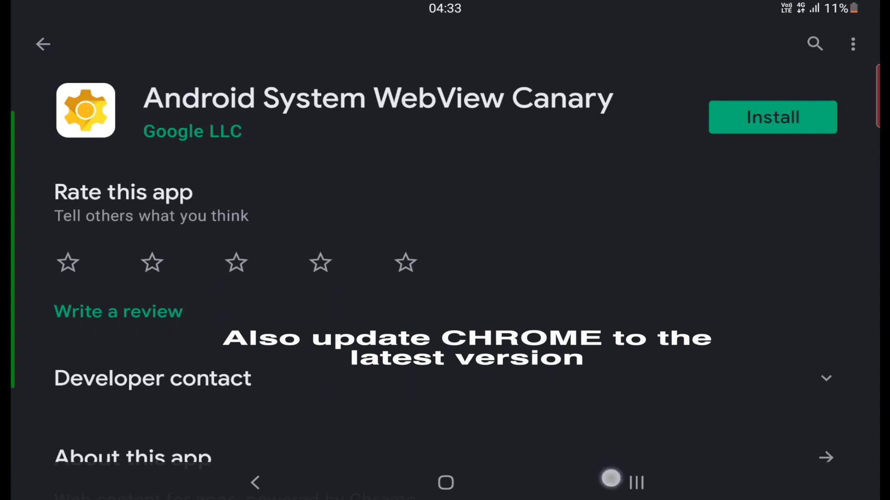
click(445, 483)
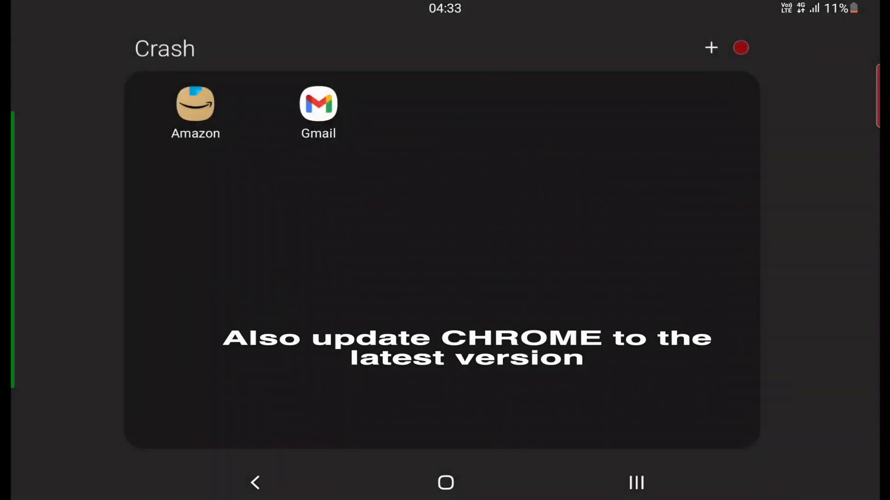
Launch Amazon and then Gmail from the Crash folder to confirm both open, then show recent apps
click(194, 113)
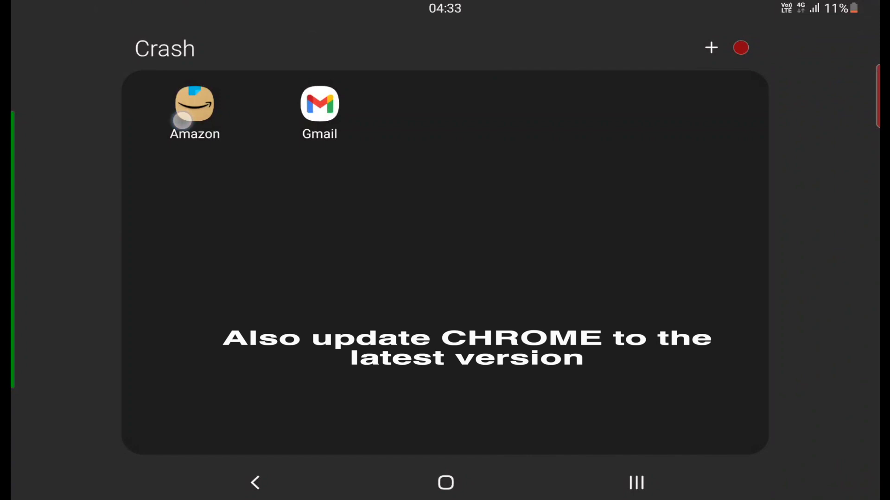
click(195, 105)
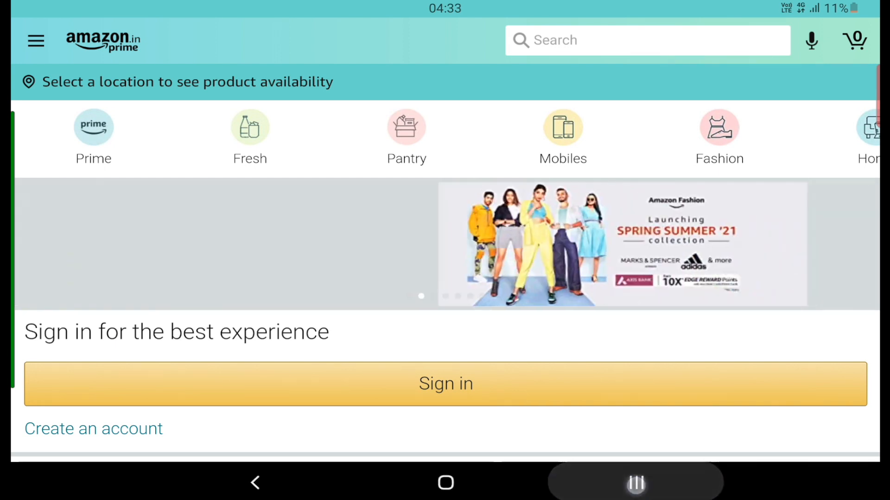
click(636, 483)
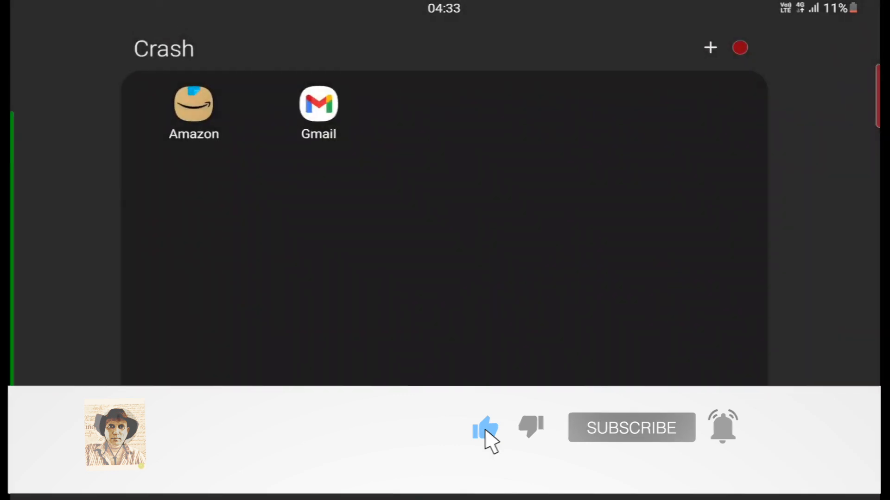
click(318, 104)
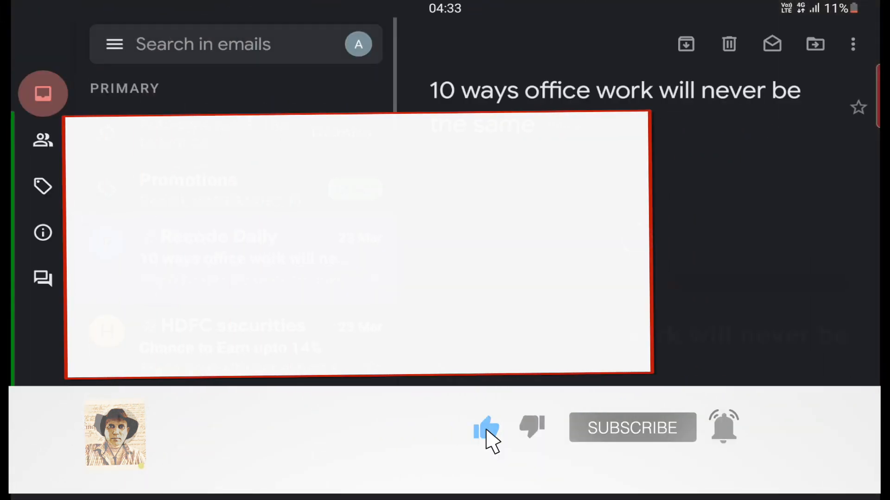
key(recent_apps)
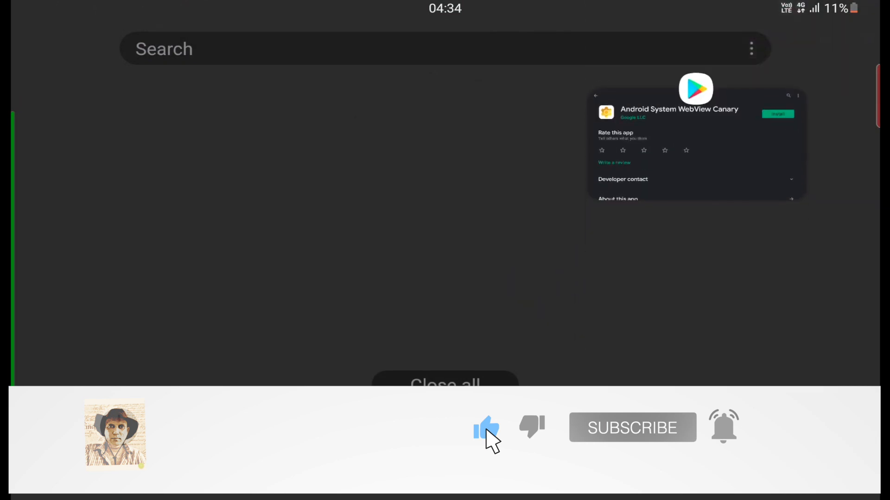
click(695, 142)
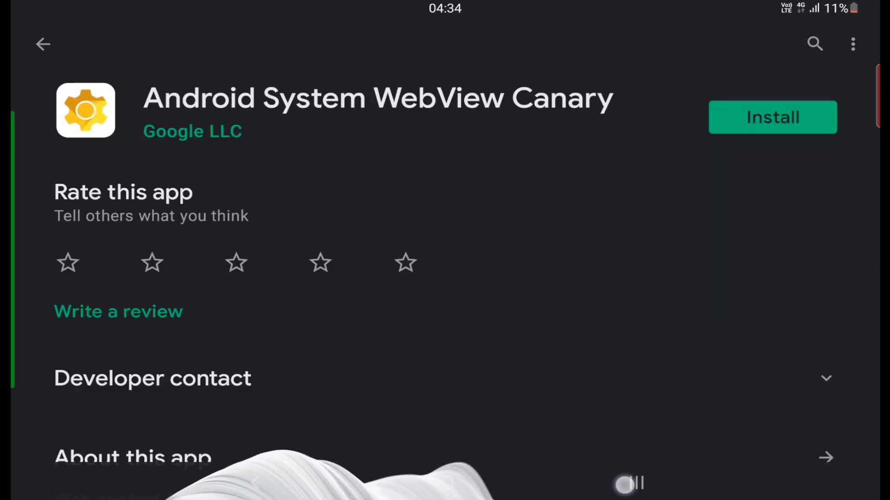
click(629, 483)
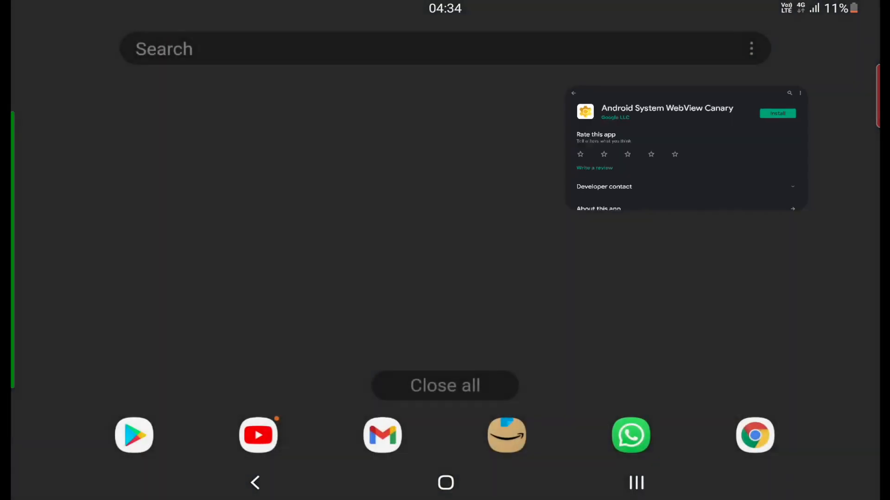